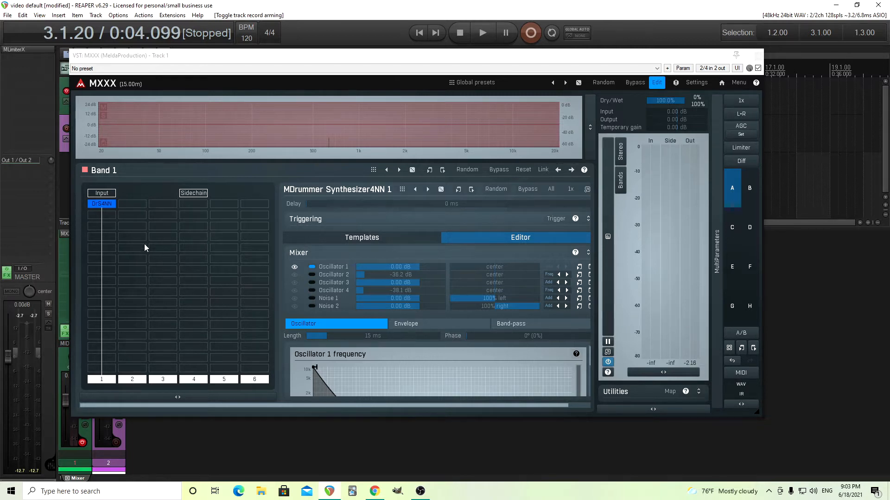
mouse_move(588, 195)
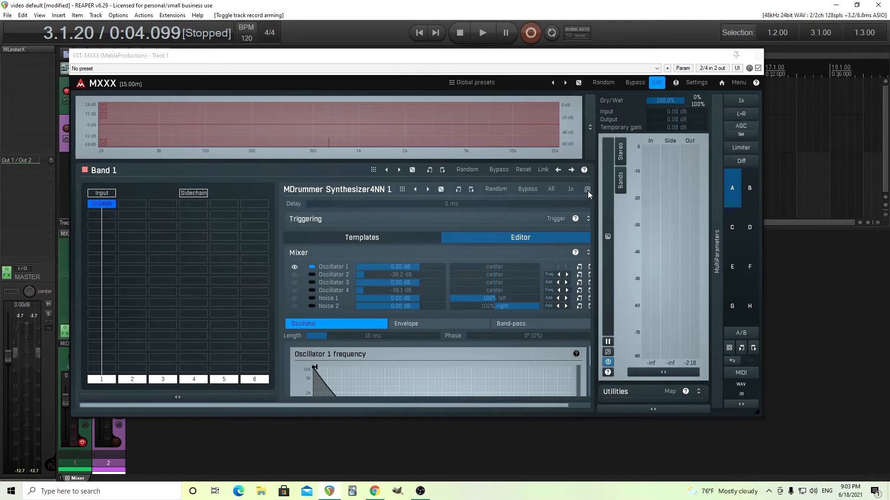
mouse_move(359, 196)
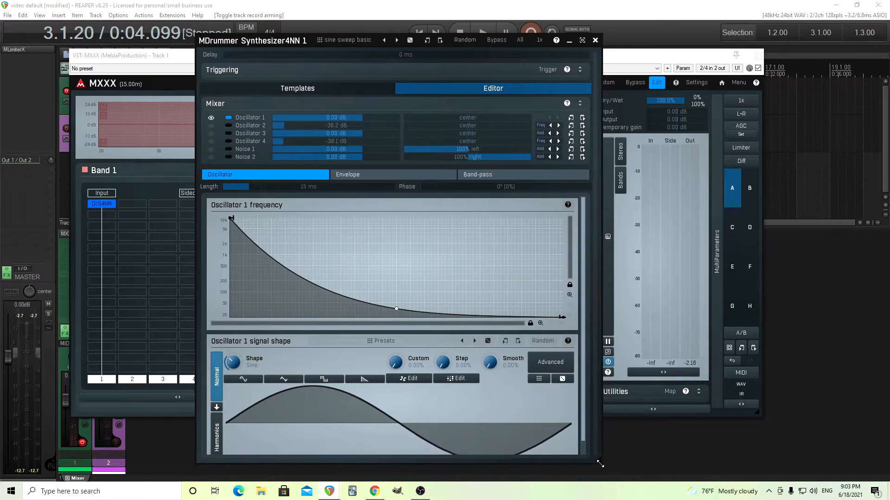
Step: Narrow the synth editor, view oscillator 1's envelope, and switch on MXXX's output limiter
left_click_drag(599, 464, 542, 472)
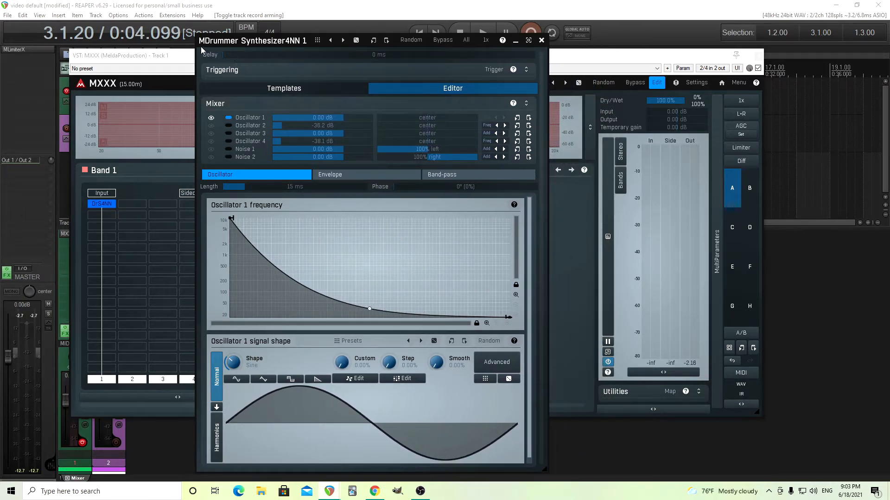
mouse_move(238, 223)
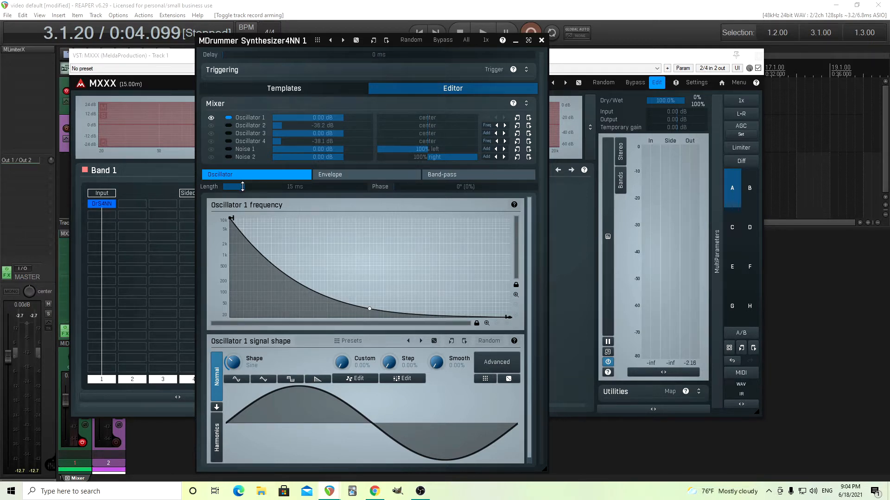
mouse_move(340, 178)
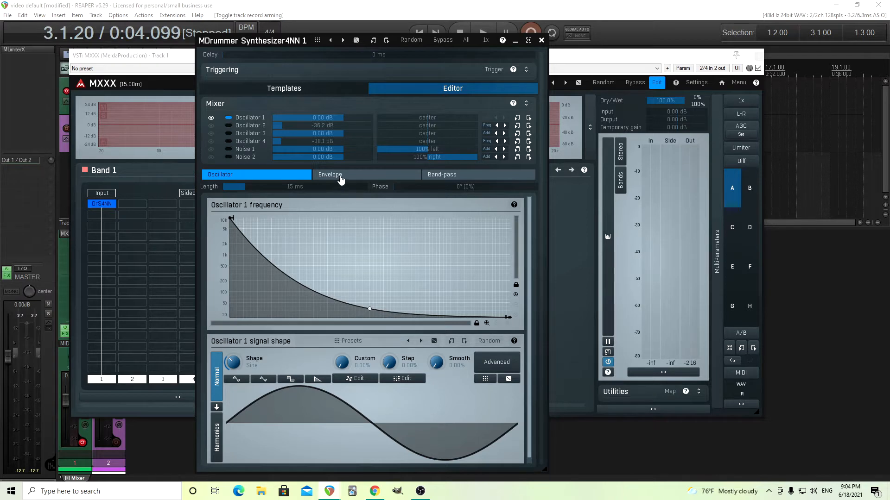
left_click(330, 174)
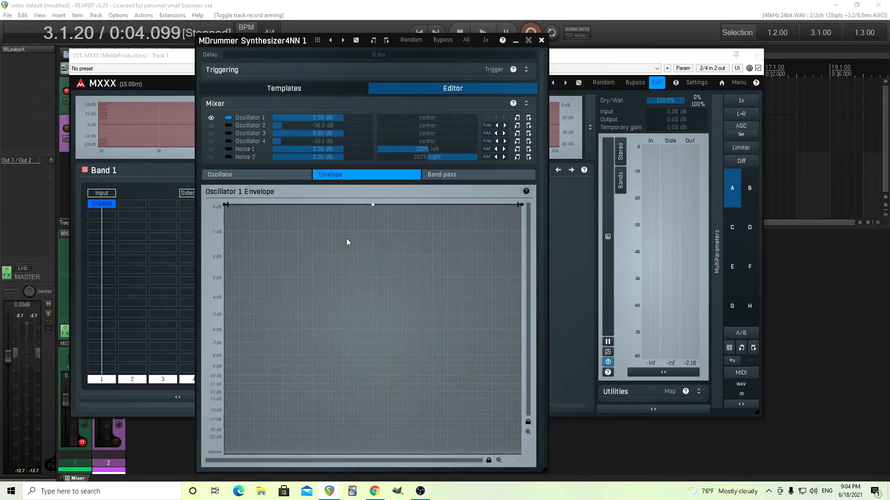
left_click(442, 174)
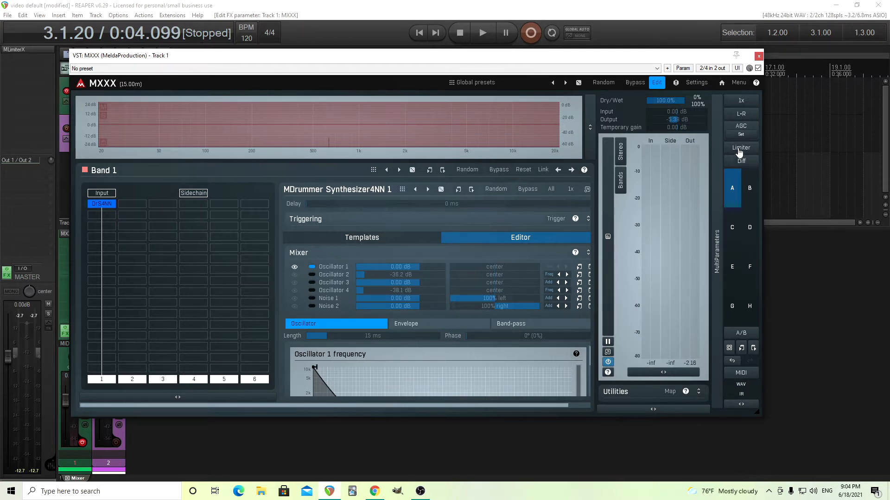
left_click(741, 147)
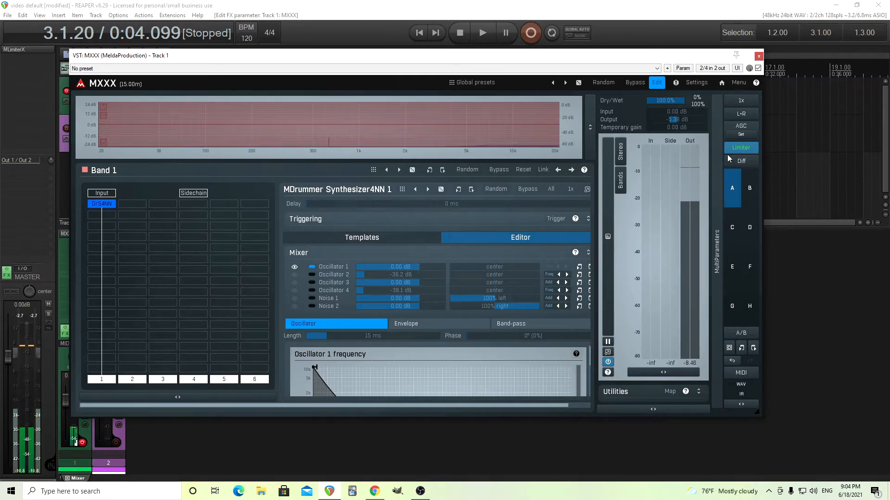
mouse_move(100, 239)
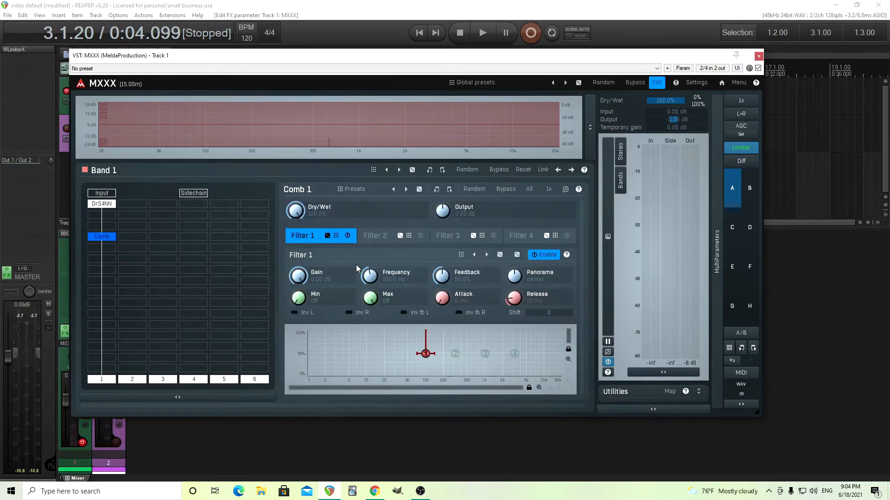
mouse_move(411, 396)
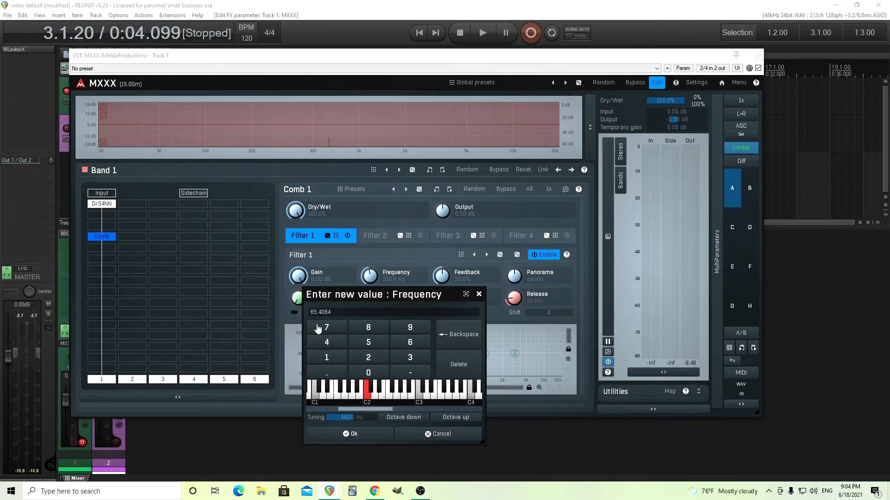
mouse_move(374, 439)
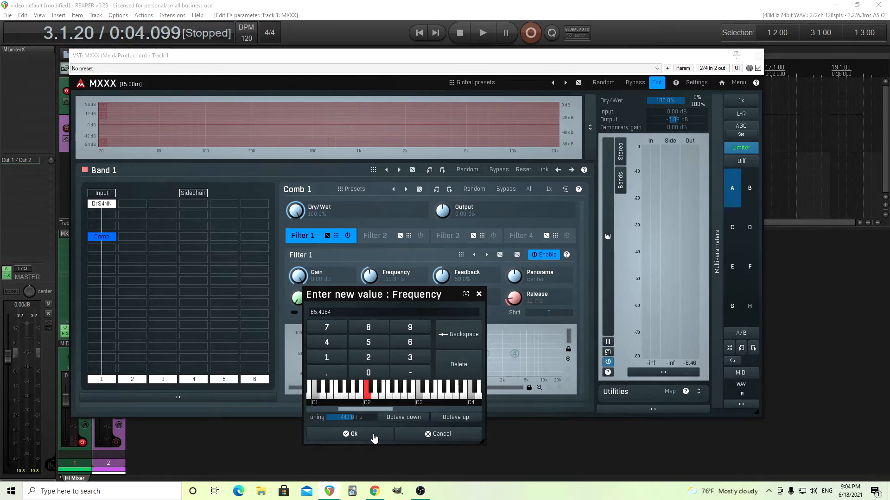
mouse_move(368, 400)
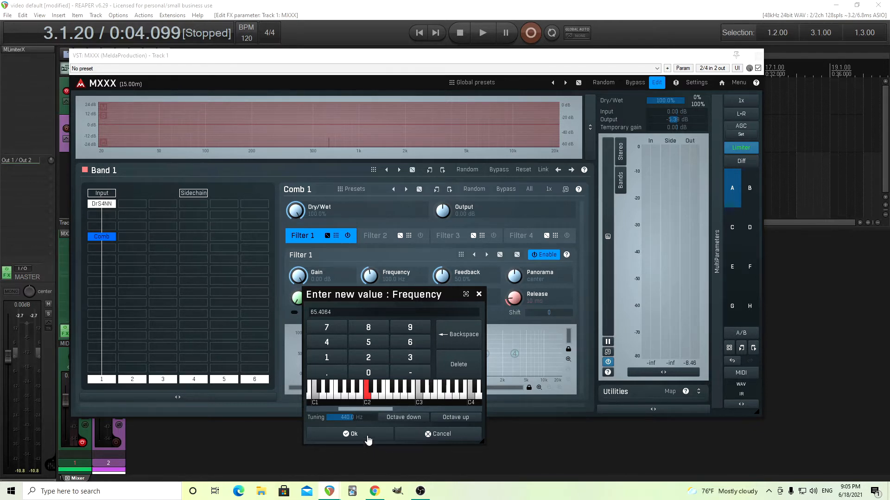
Step: Confirm the Comb filter 1 frequency of C2, 65.41 Hz
left_click(352, 433)
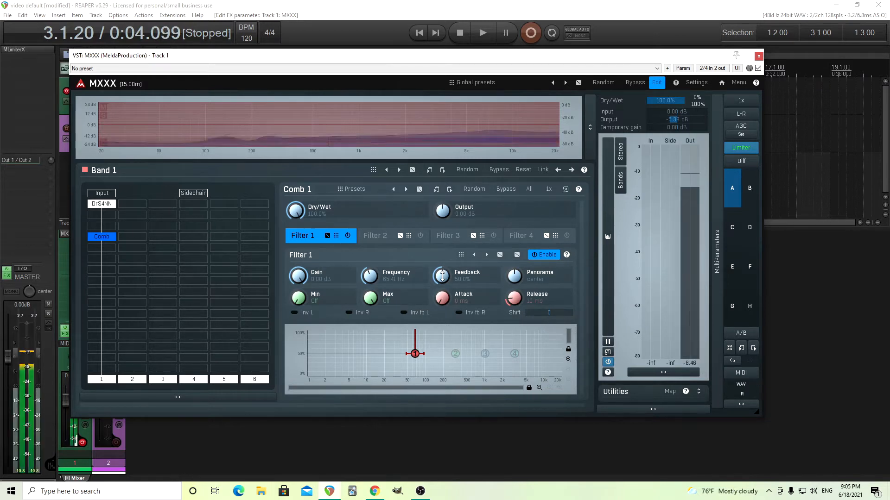
Step: Raise comb filter 1's feedback to 98.5% via the value keypad
left_click_drag(441, 276, 441, 266)
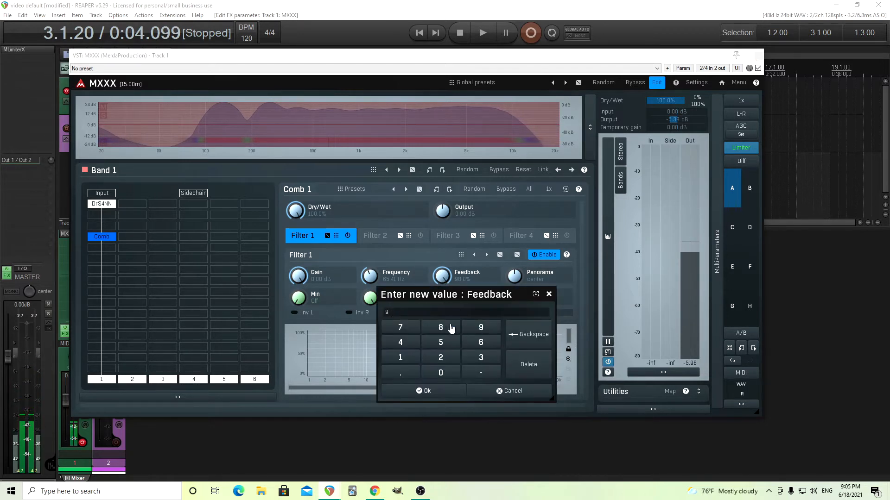
left_click(440, 327)
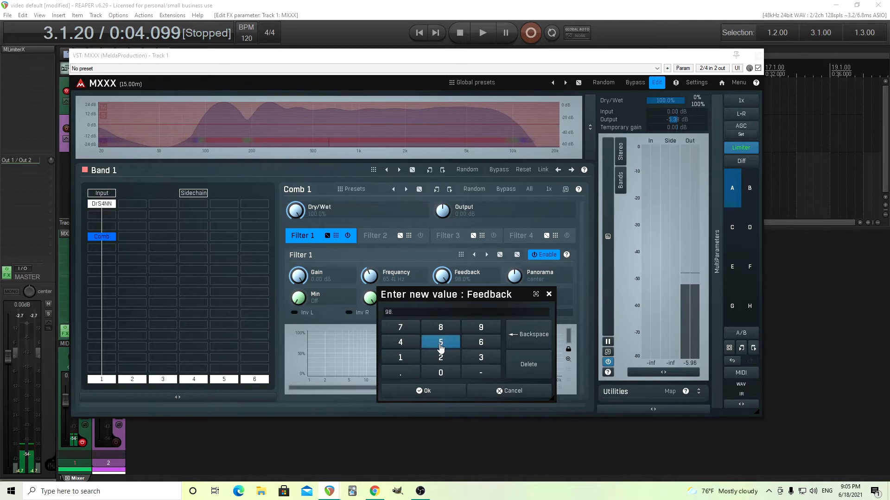
left_click(424, 391)
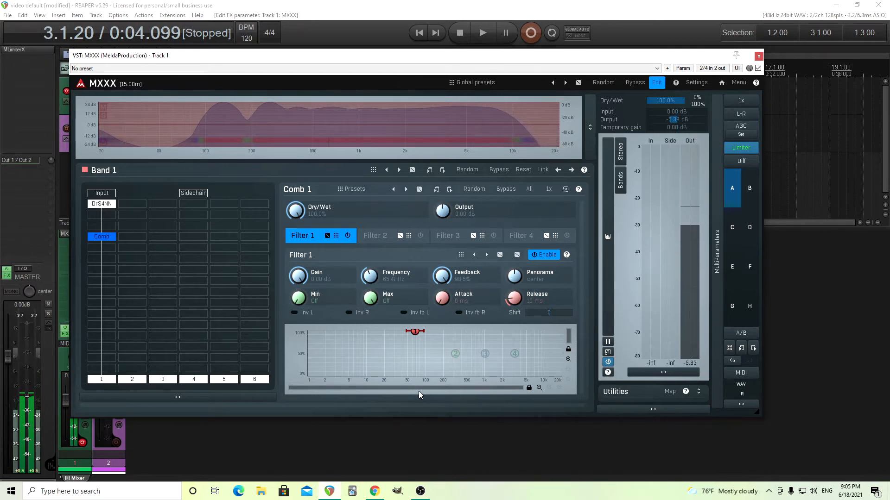
left_click(543, 254)
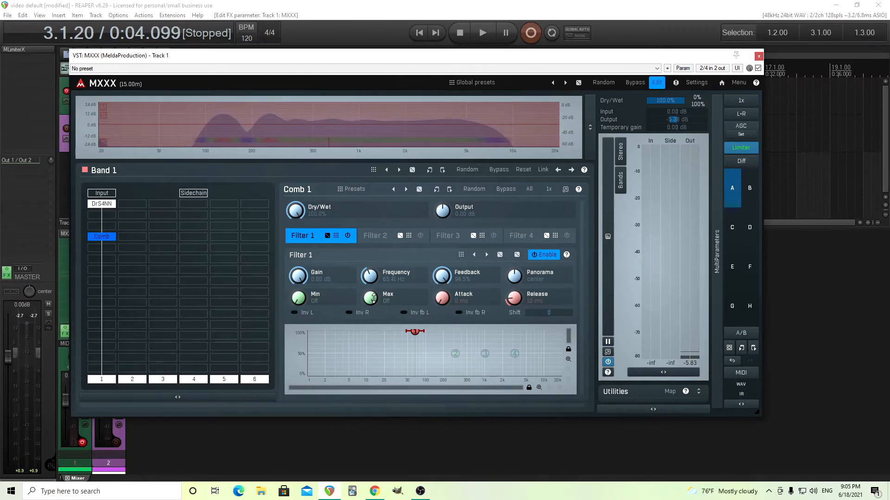
Step: Disable comb filter 1, greying out its 65.4 Hz and 98.5% settings
left_click_drag(370, 297, 374, 289)
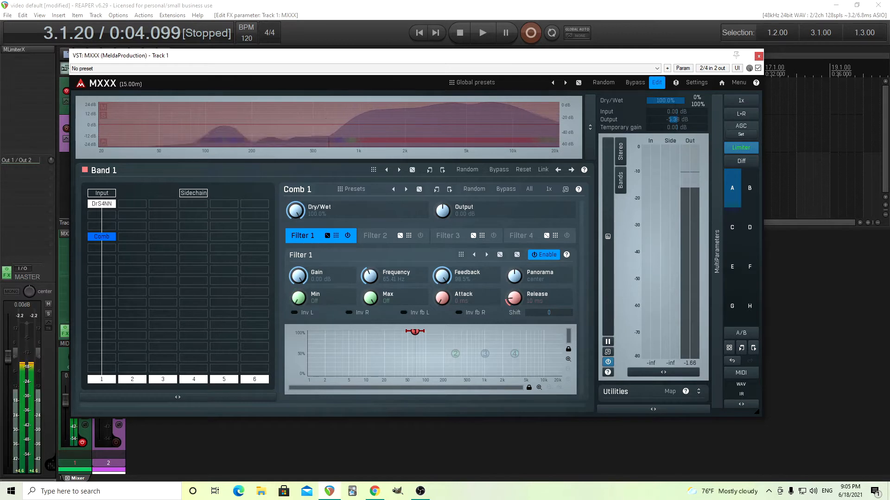
left_click(347, 234)
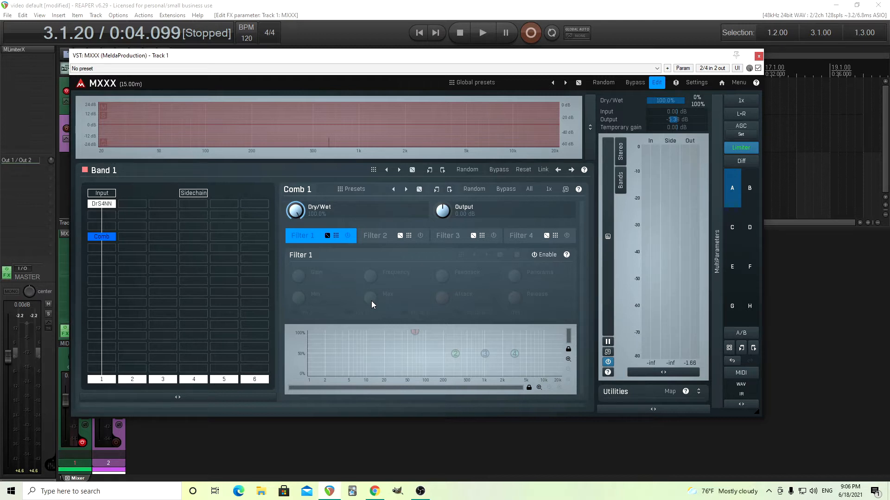
Step: Enable comb filter 2 and tune it to G3, about 196 Hz, an octave down on the keyboard
left_click(374, 235)
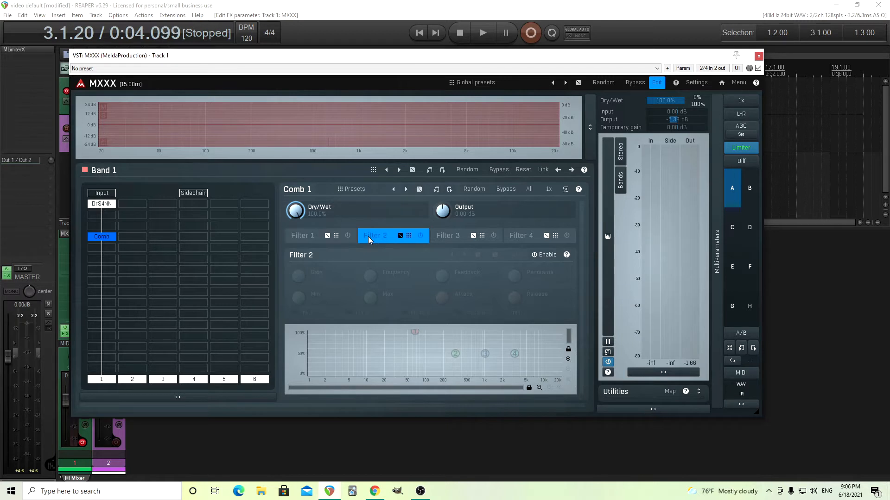
left_click(543, 254)
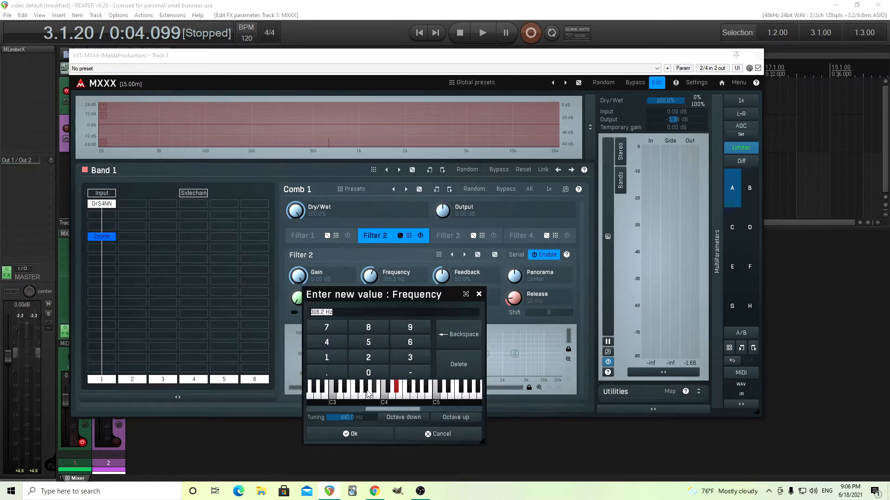
left_click(361, 391)
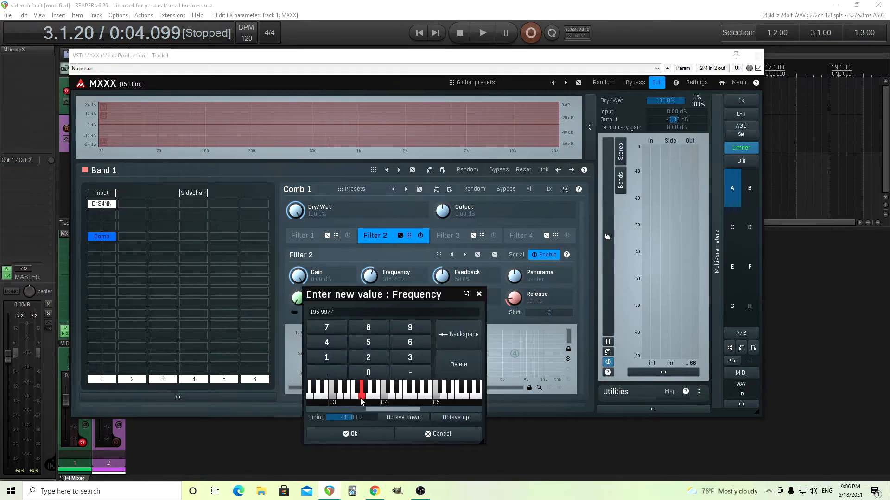
left_click(403, 417)
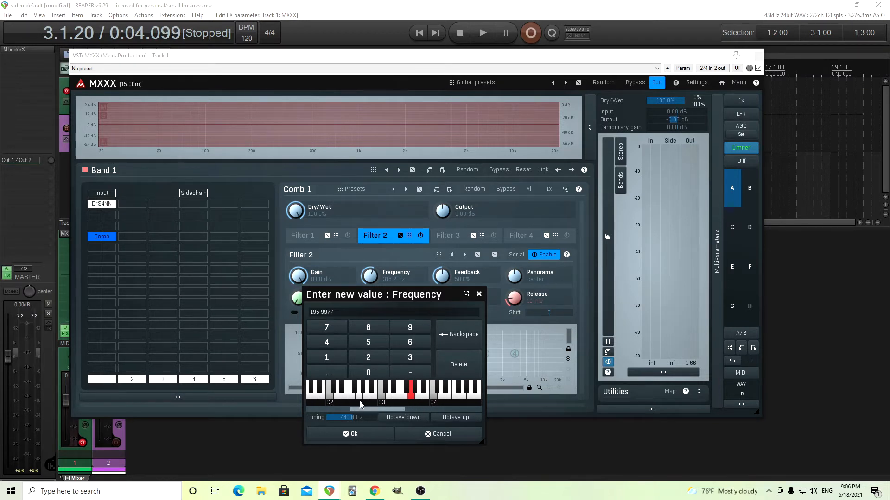
left_click(358, 391)
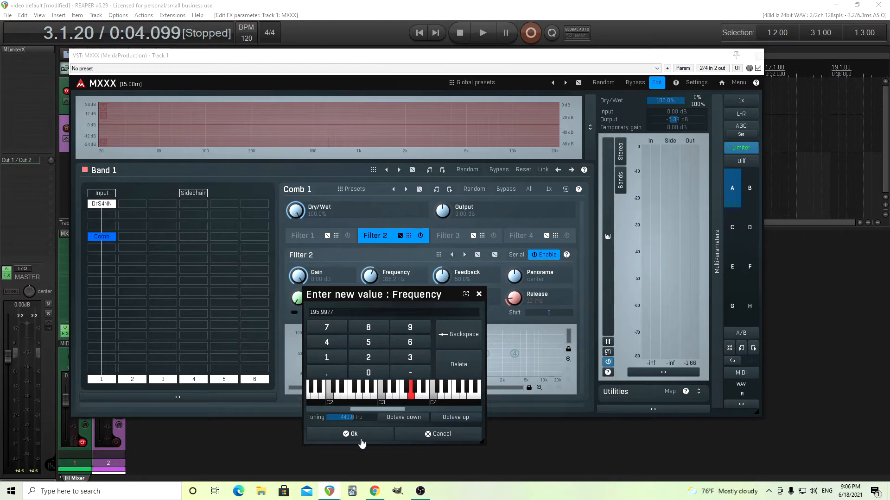
left_click(352, 433)
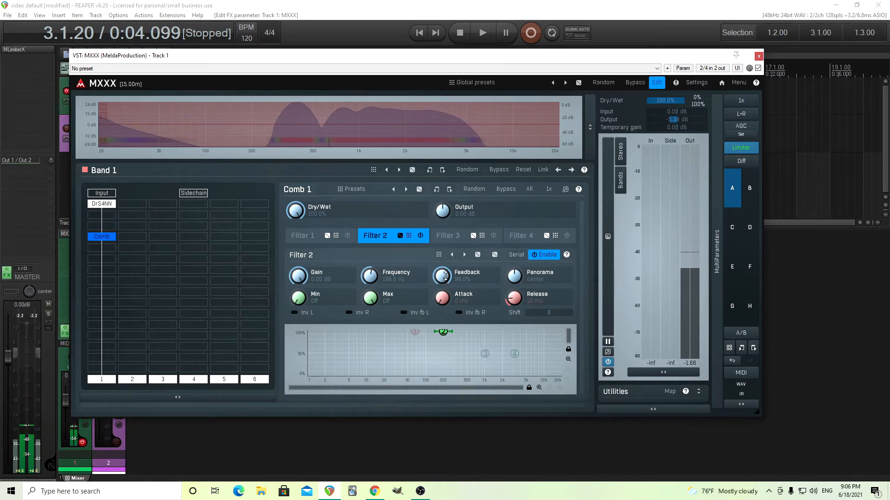
Step: Tune comb filter 3 to E3, about 164.8 Hz, from the note keyboard
left_click(419, 236)
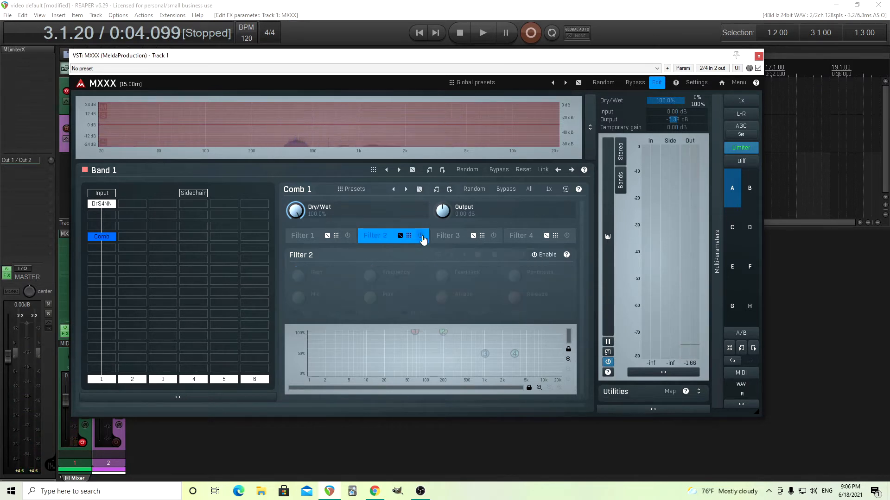
left_click(446, 236)
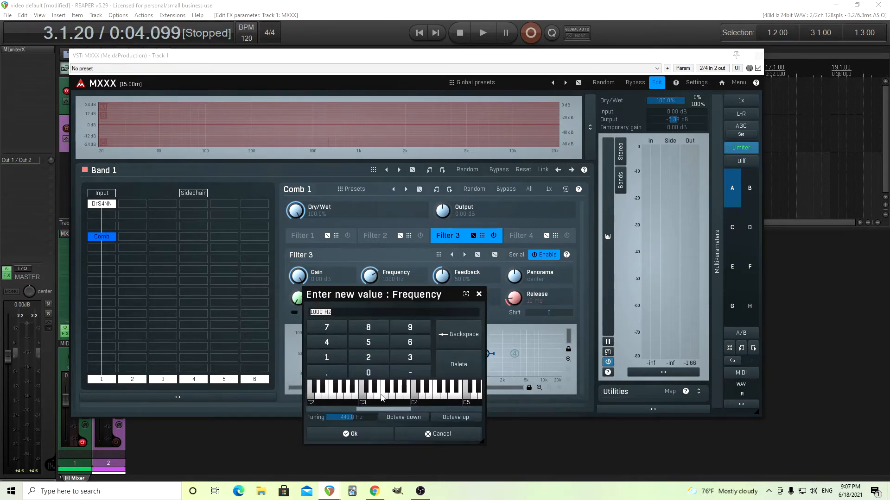
left_click(378, 391)
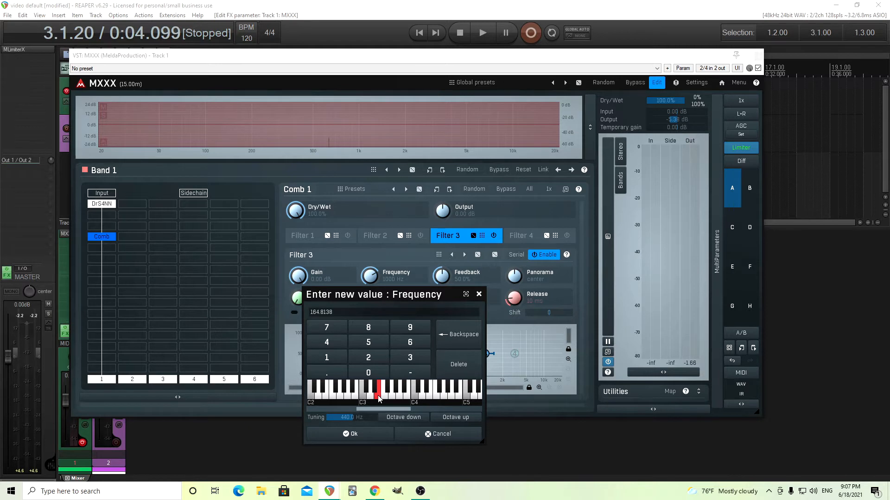
left_click(348, 434)
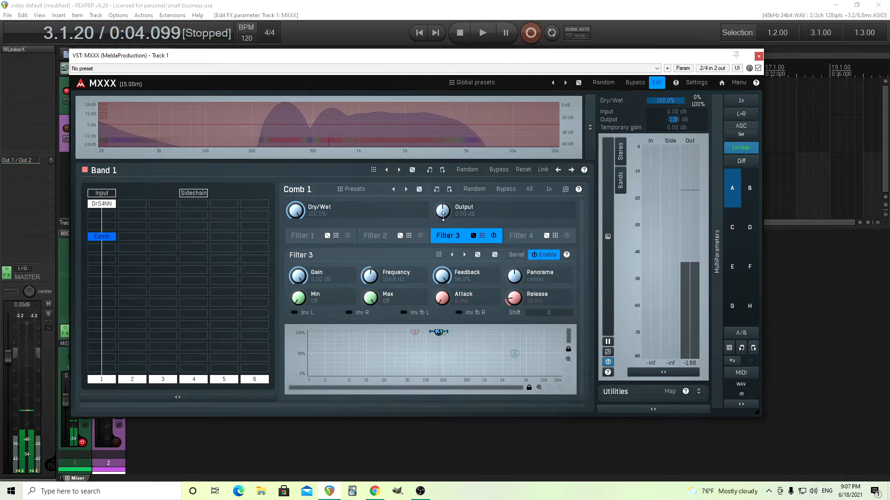
Step: Set comb filter 3's Shift amount to -1
left_click_drag(442, 210, 442, 221)
type("-1")
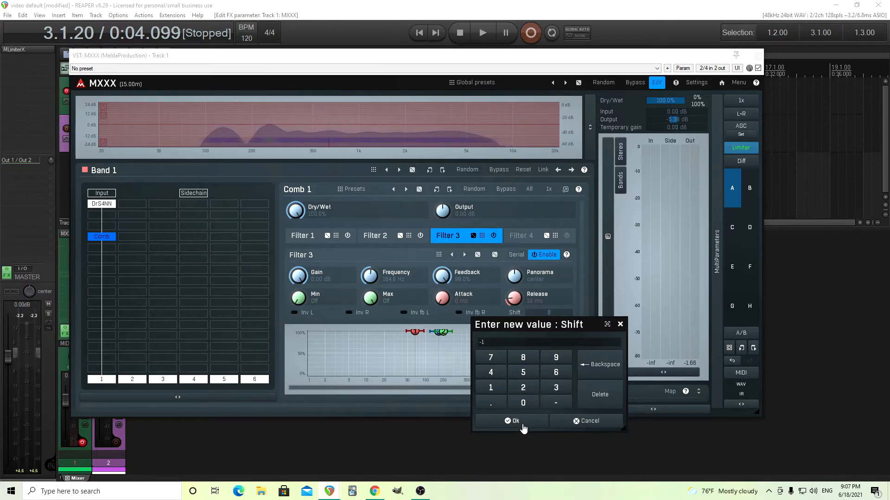
left_click(514, 420)
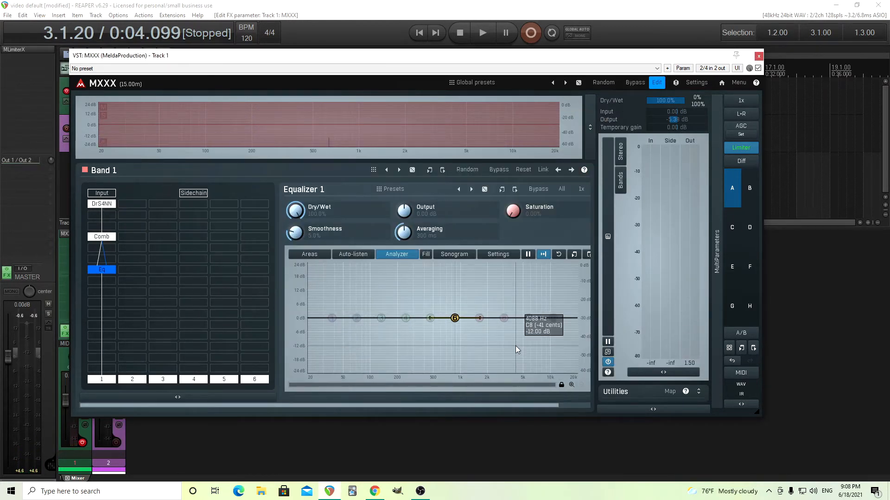
mouse_move(326, 338)
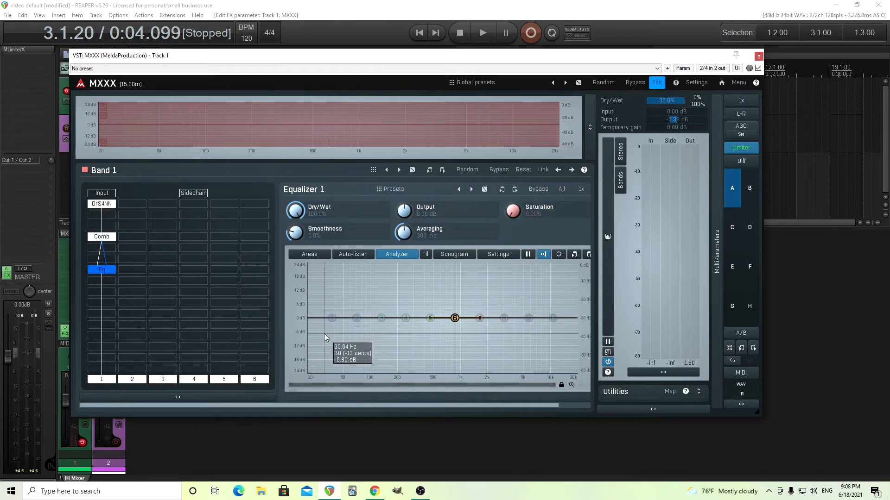
mouse_move(305, 323)
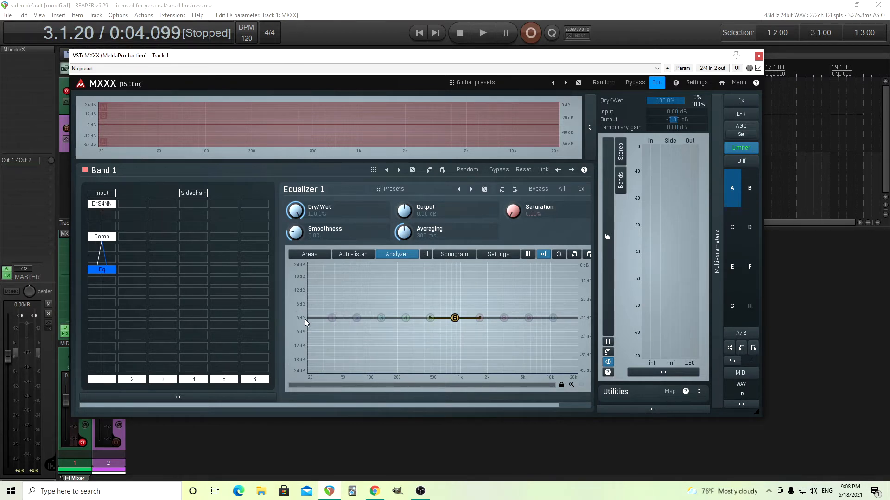
mouse_move(326, 355)
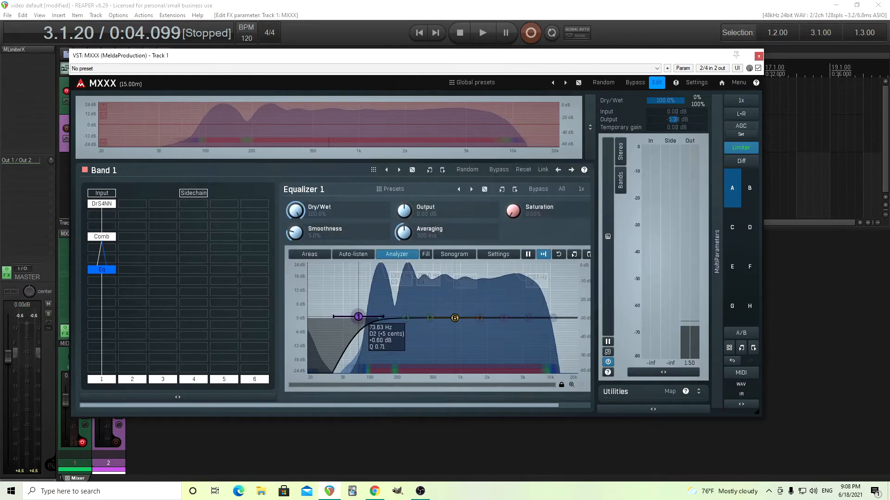
Step: Shape a steep low-cut around 70 Hz in the Equalizer graph and adjust the band near 1 kHz
left_click_drag(358, 317, 359, 317)
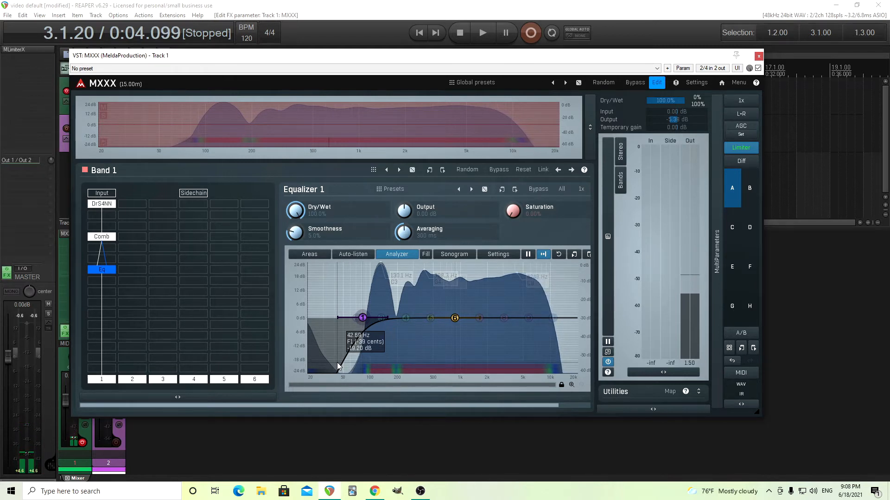
left_click_drag(454, 318, 457, 319)
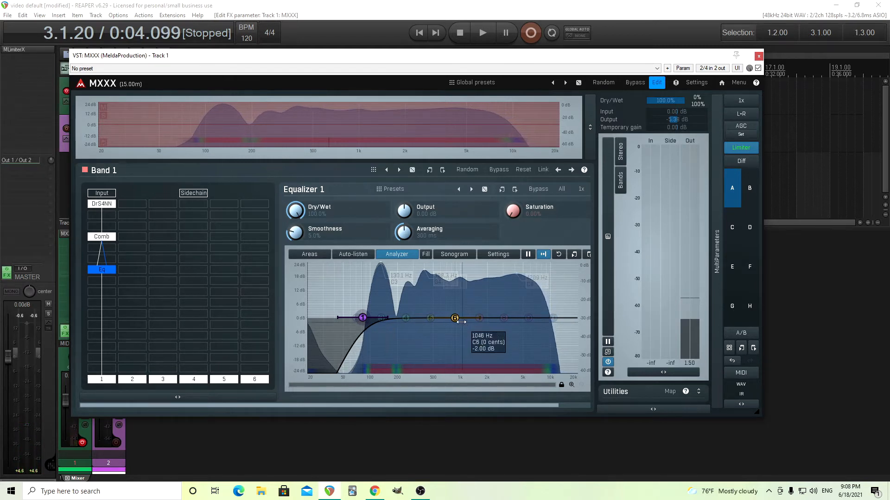
left_click_drag(455, 318, 457, 317)
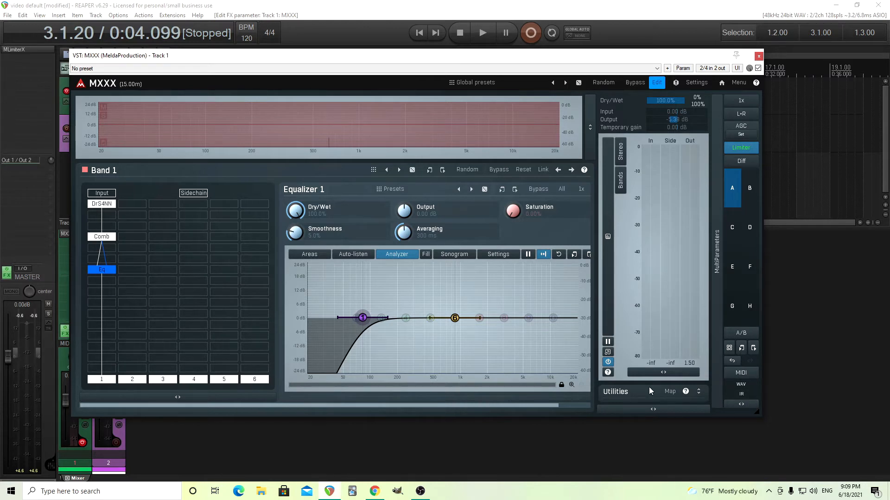
mouse_move(140, 217)
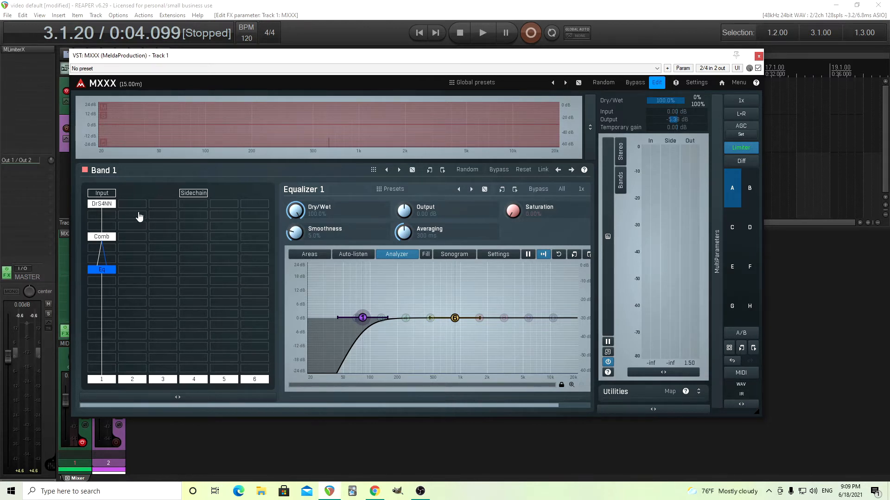
Step: Generate the 'C major tone resonant IR' file from the first module, overwriting the existing one
left_click(101, 203)
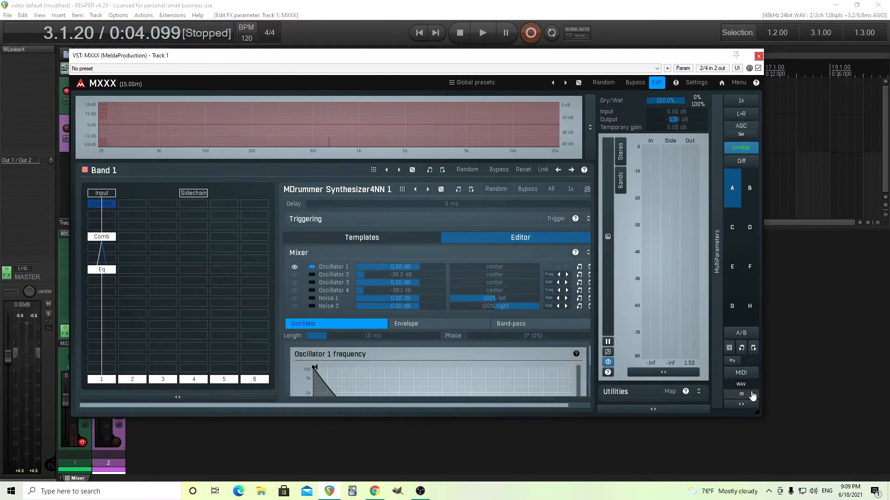
left_click(752, 394)
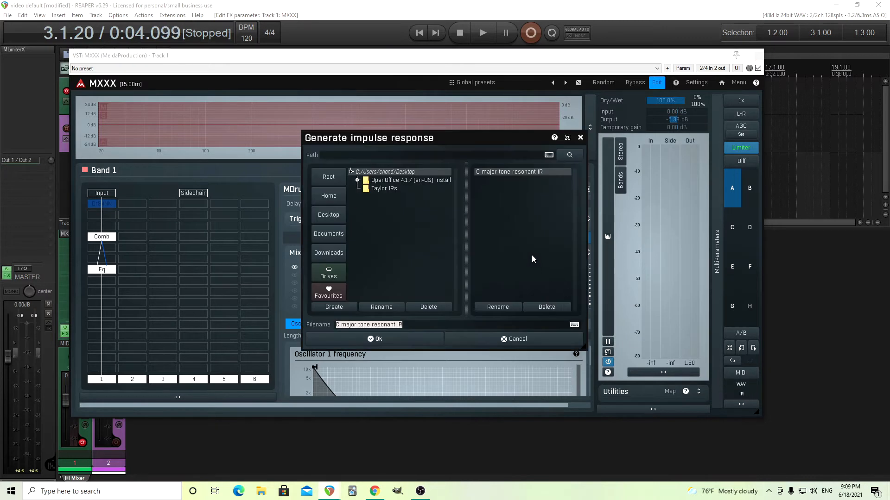
mouse_move(494, 187)
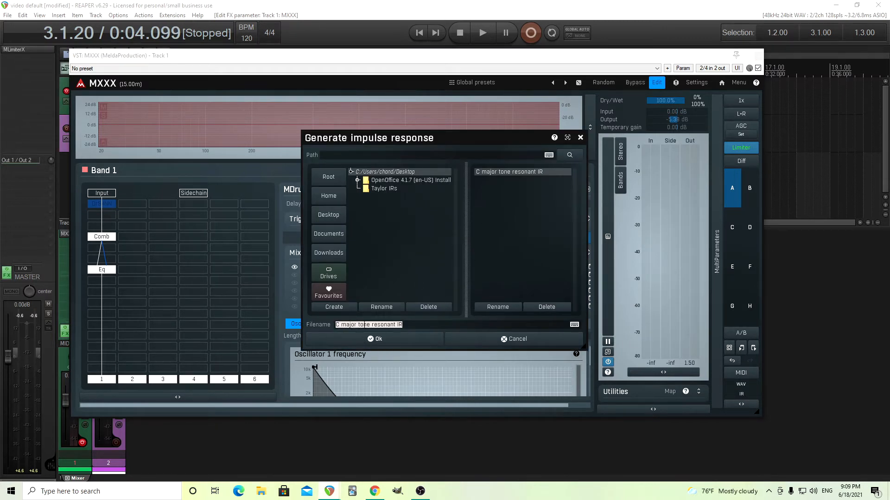
left_click(377, 339)
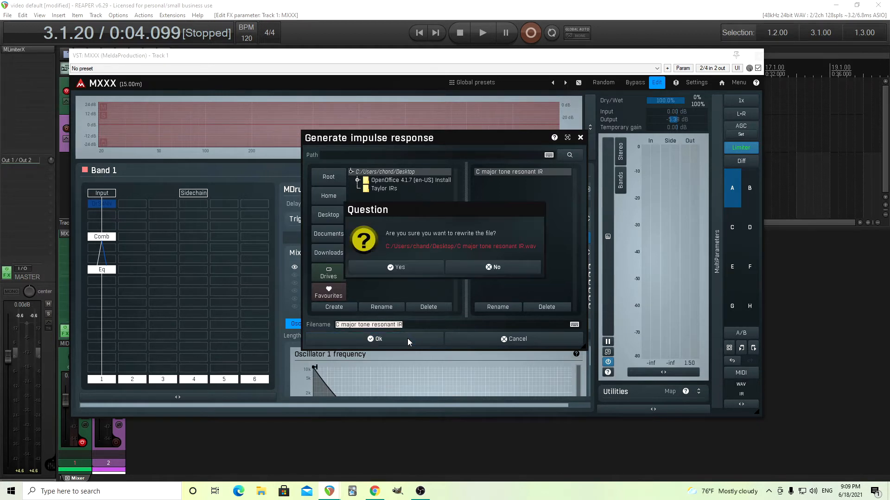
mouse_move(414, 274)
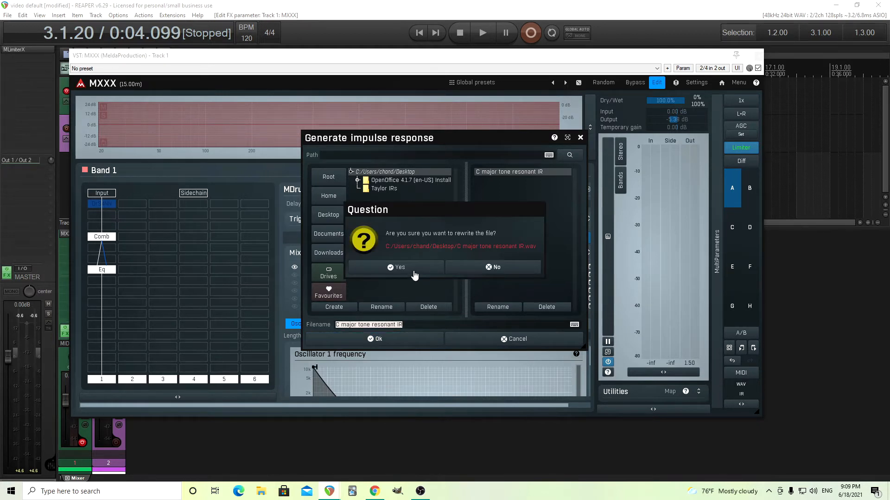
left_click(398, 267)
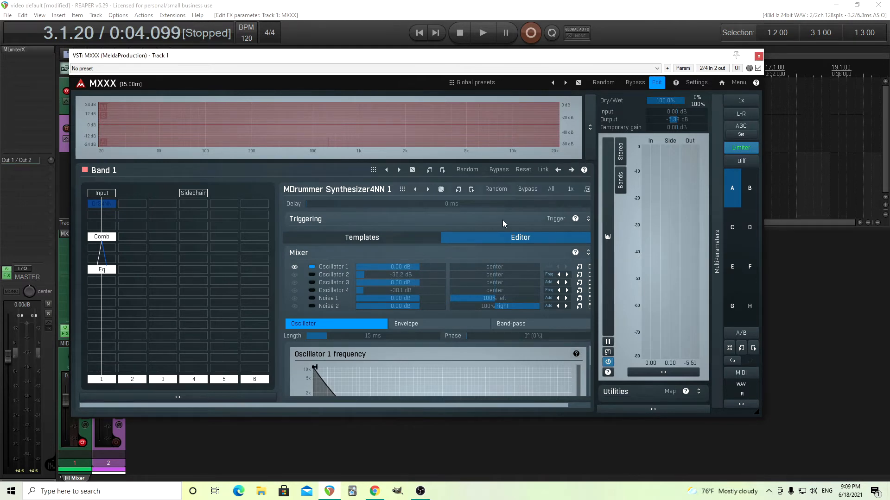
Step: Close MXXX, move record arming from track 1 to the guitar track, and bypass MConvolutionMB
left_click(758, 55)
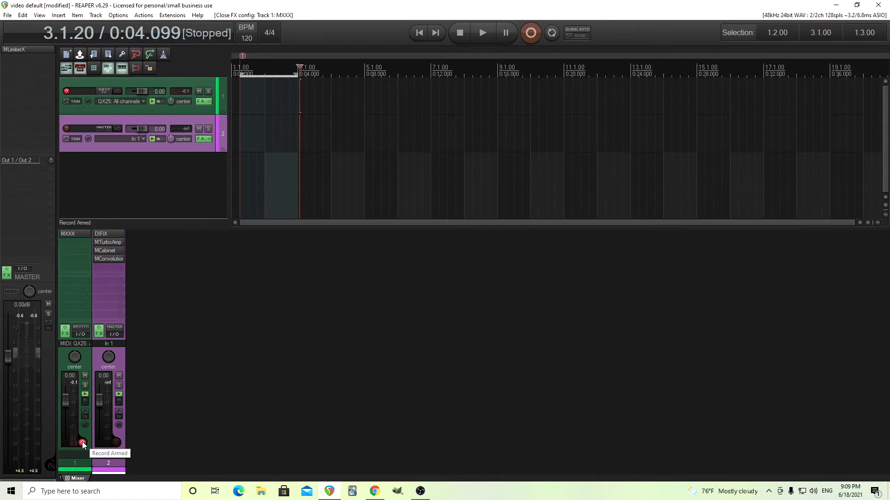
left_click(81, 443)
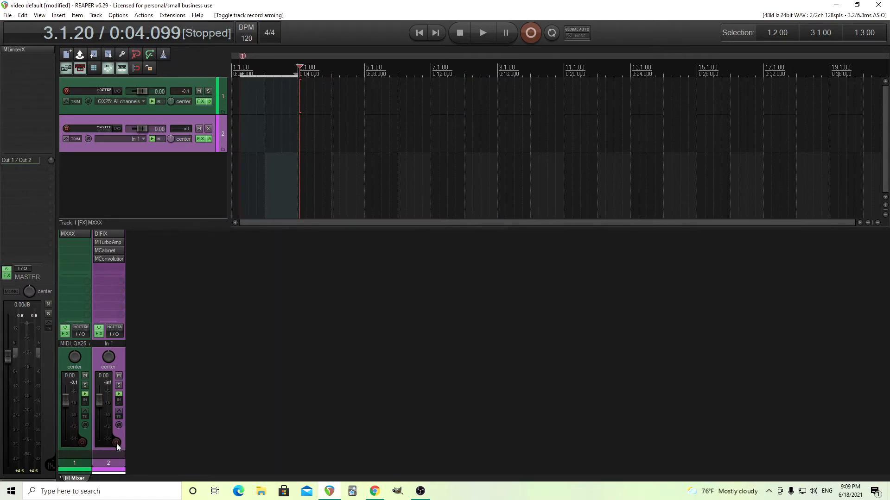
left_click(113, 442)
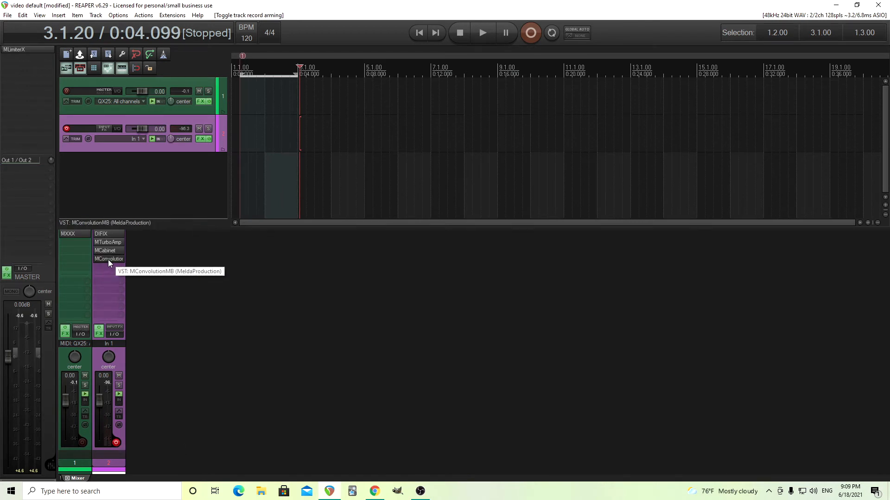
left_click(108, 259)
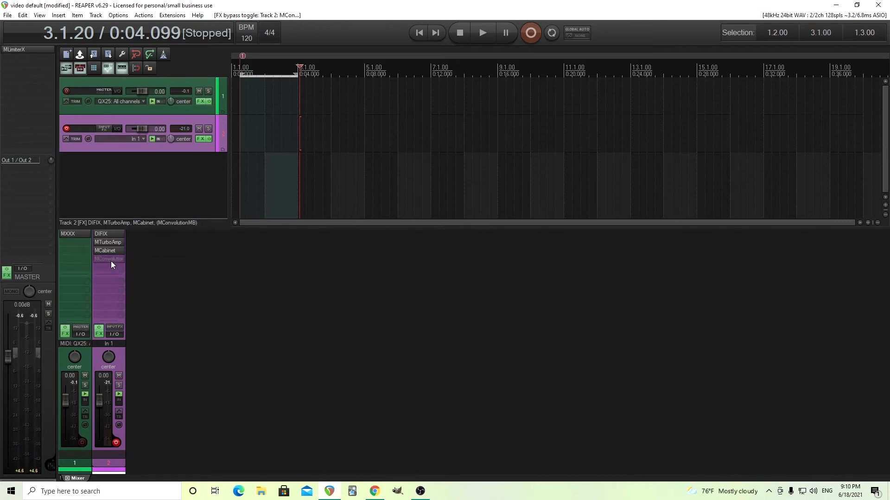
Step: Bring up track 2's MConvolutionMB window showing the C-major IR in kernel A
double_click(108, 258)
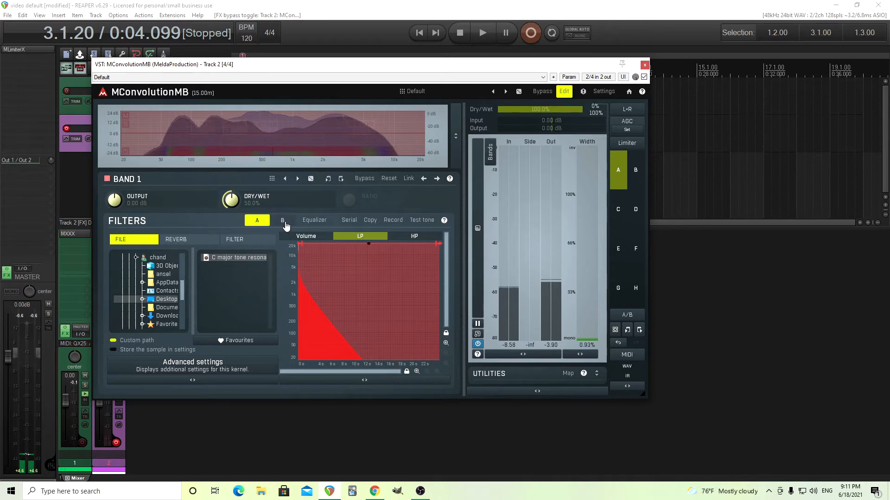
Step: Make kernel B a Hall 1 algorithmic reverb chained in series with kernel A
left_click(282, 221)
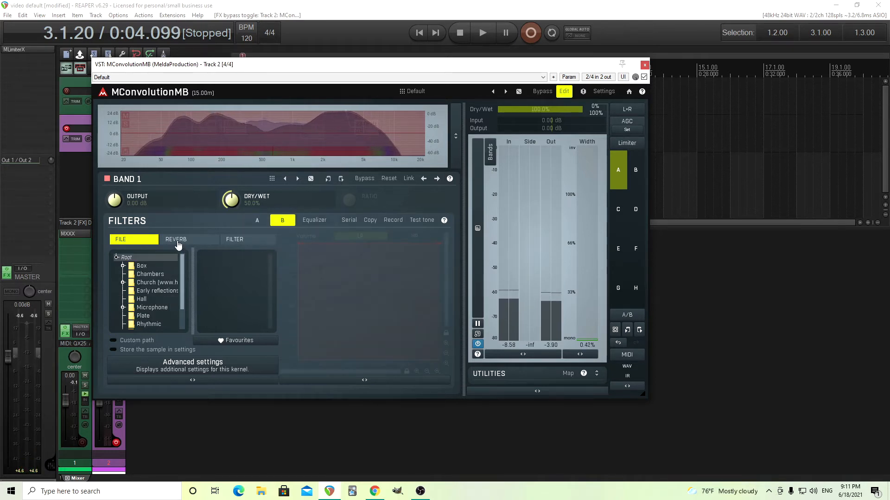
left_click(175, 239)
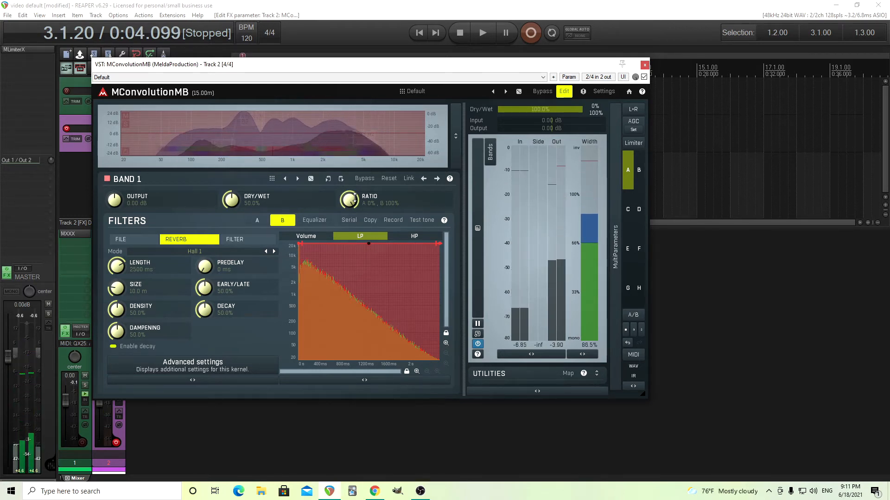
left_click(348, 221)
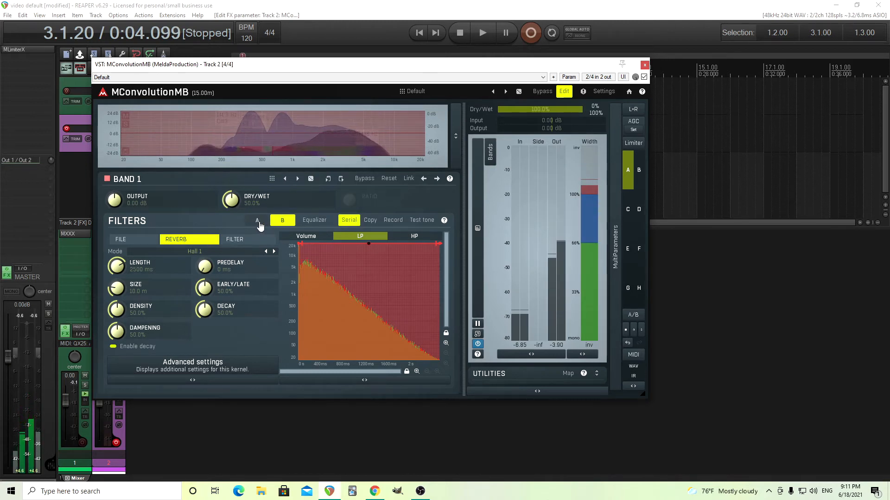
Step: Review the reverb kernel's settings, then return to the C-major kernel A
left_click(282, 220)
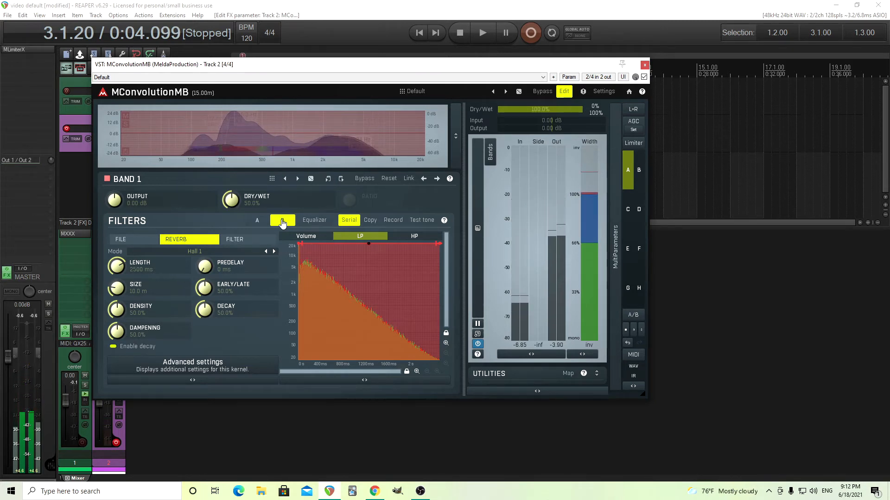
left_click(281, 221)
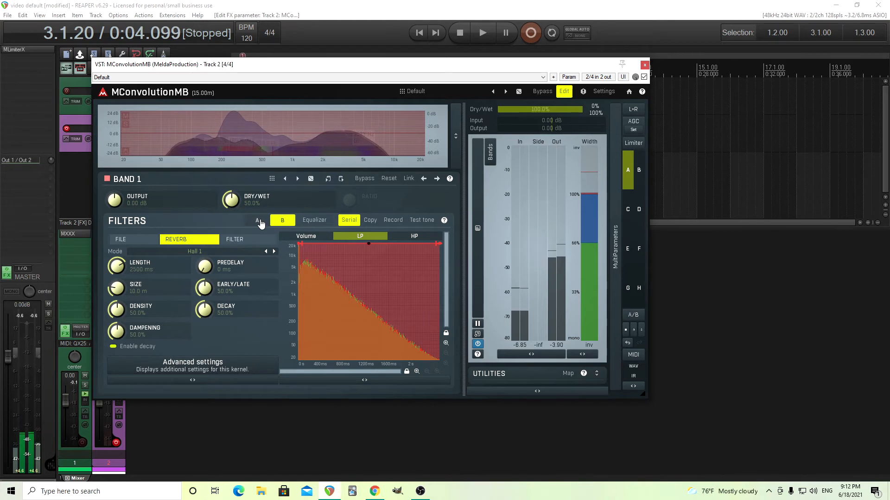
left_click(256, 221)
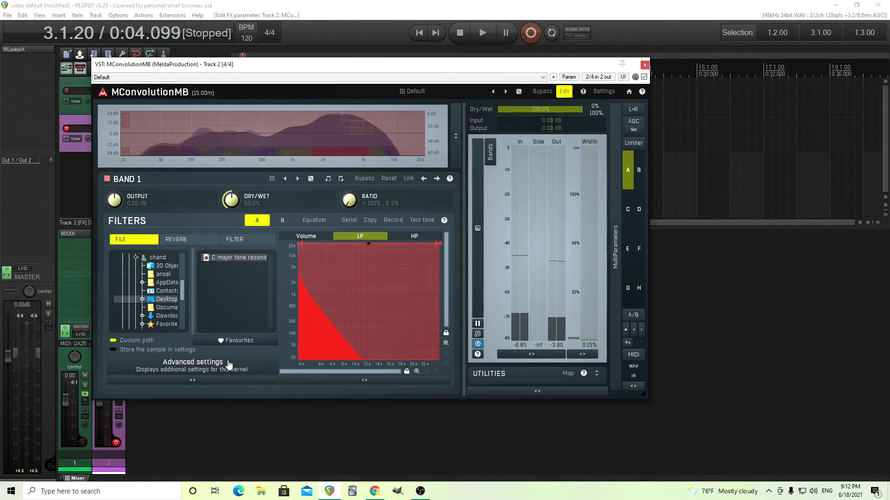
Step: In kernel A's advanced settings, set modulation depth near 70% and rate about 1.05 Hz
left_click(192, 362)
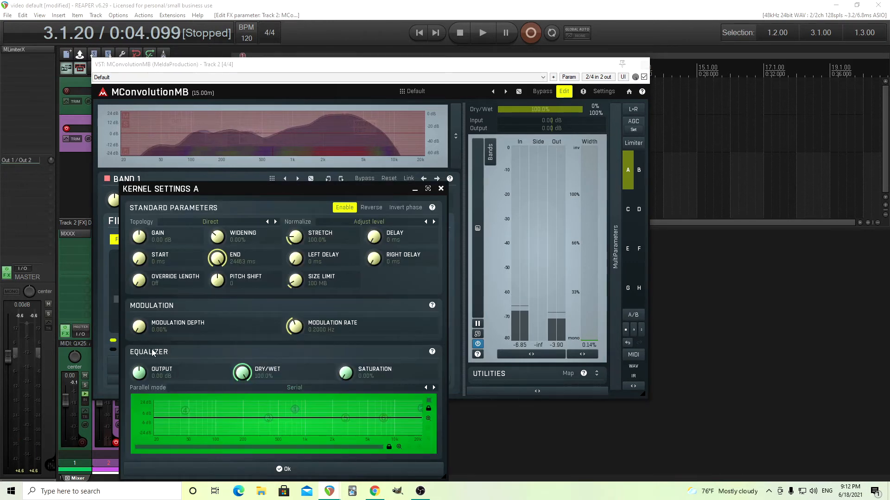
left_click_drag(138, 326, 138, 307)
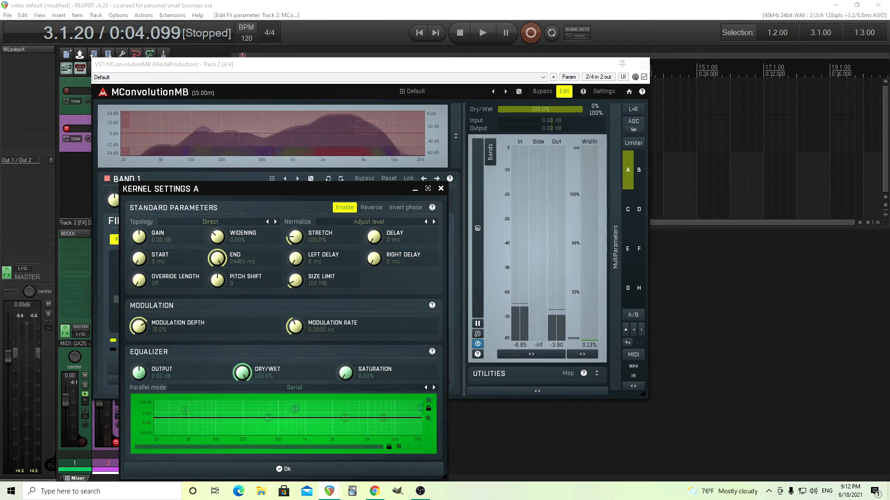
left_click_drag(294, 325, 295, 306)
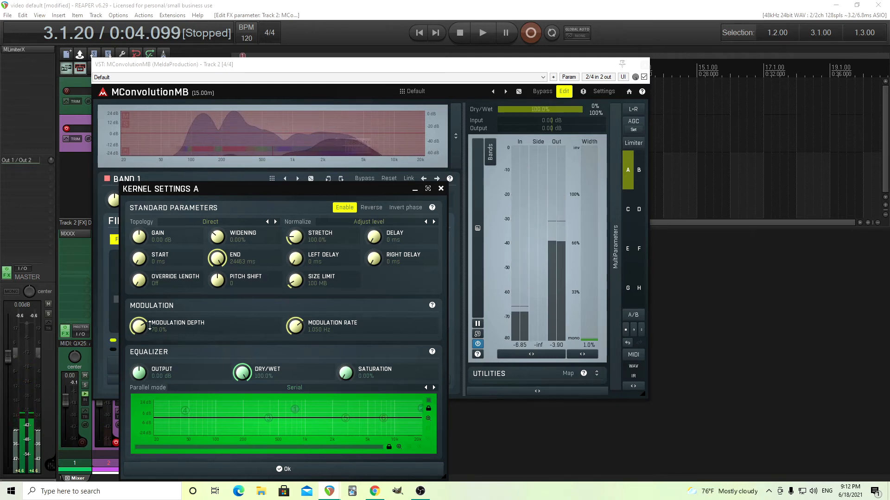
left_click_drag(139, 326, 139, 334)
type("-3")
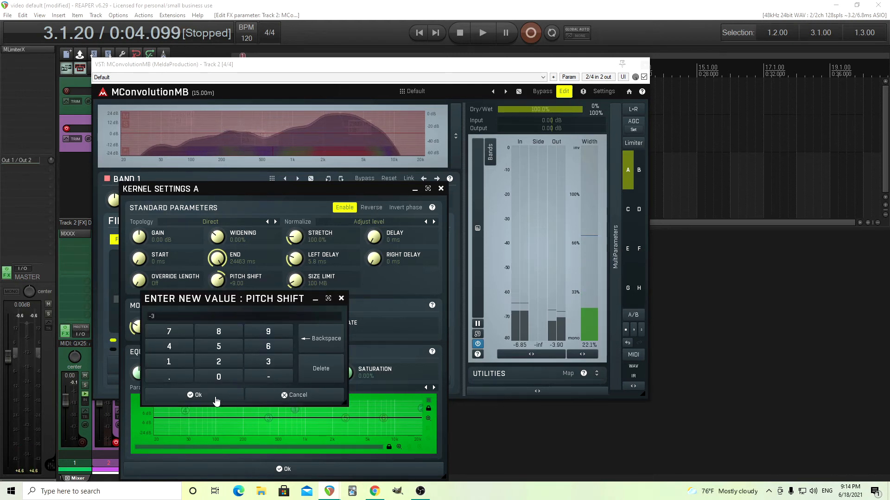
Step: Confirm -3 as kernel A's pitch shift value
left_click(196, 395)
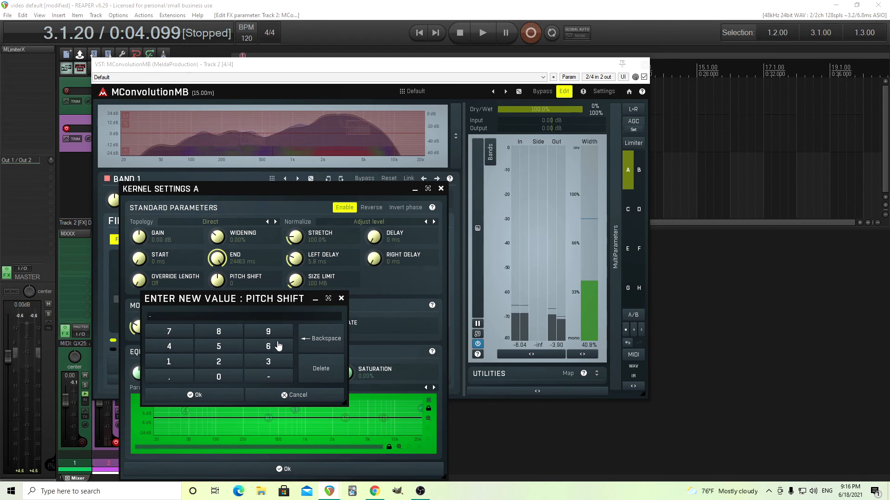
Step: Confirm the newly entered pitch shift for kernel A on the keypad
left_click(197, 394)
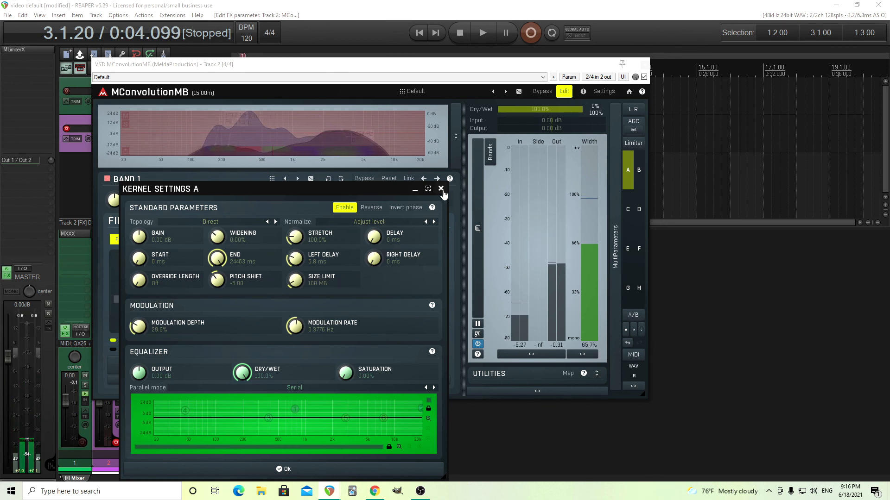
Step: Close Kernel Settings A, returning to the main filters page
left_click(441, 188)
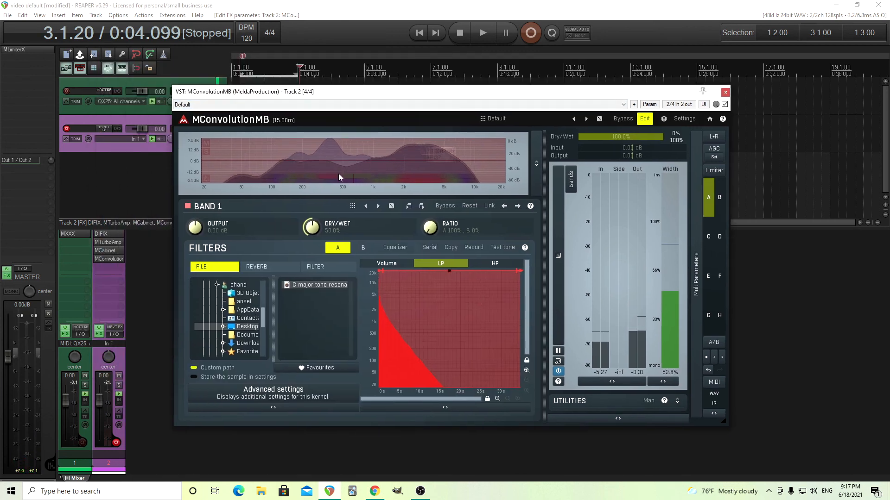
mouse_move(68, 234)
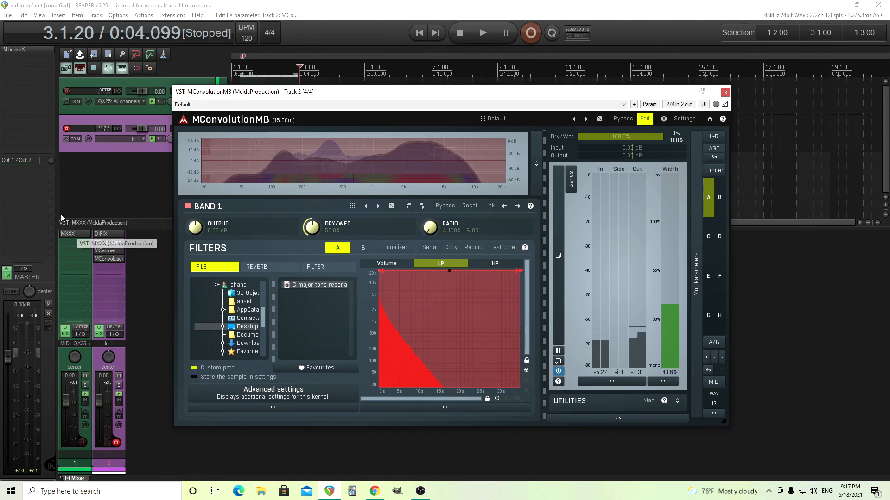